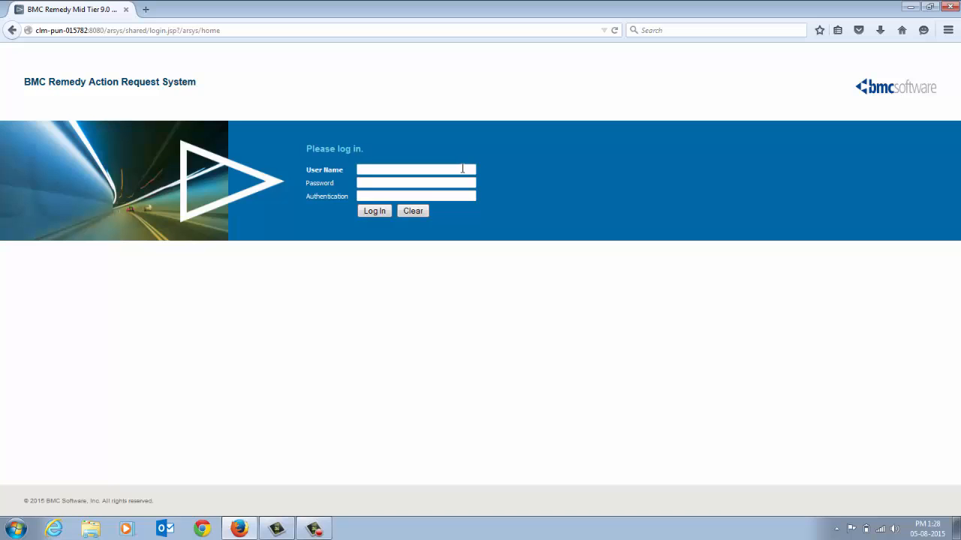
- Log in to BMC Remedy Mid Tier as the Demo user
type("Dem")
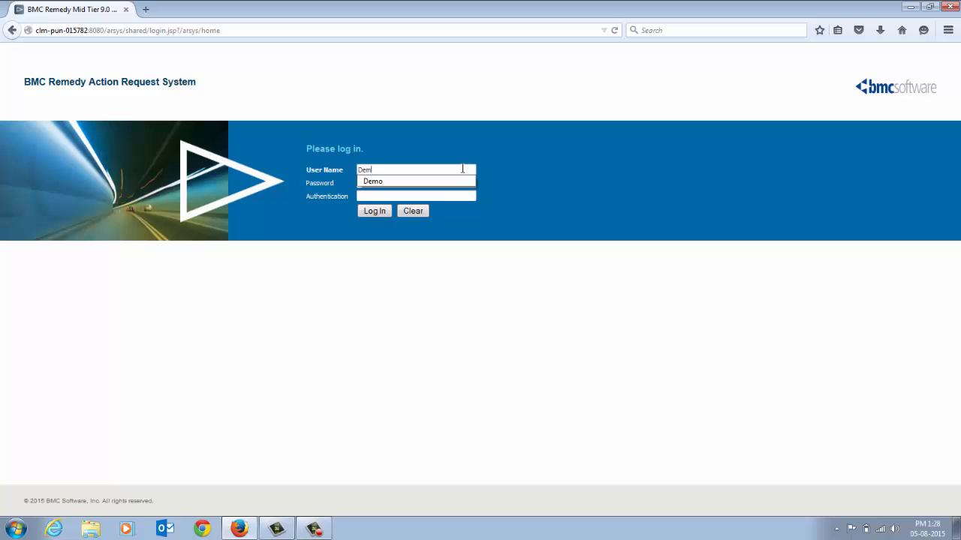
left_click(373, 210)
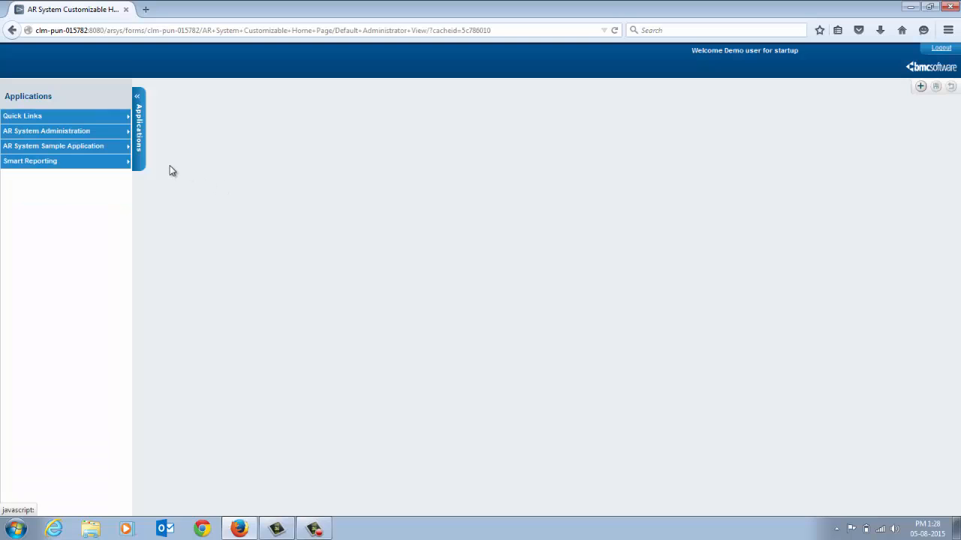
mouse_move(180, 150)
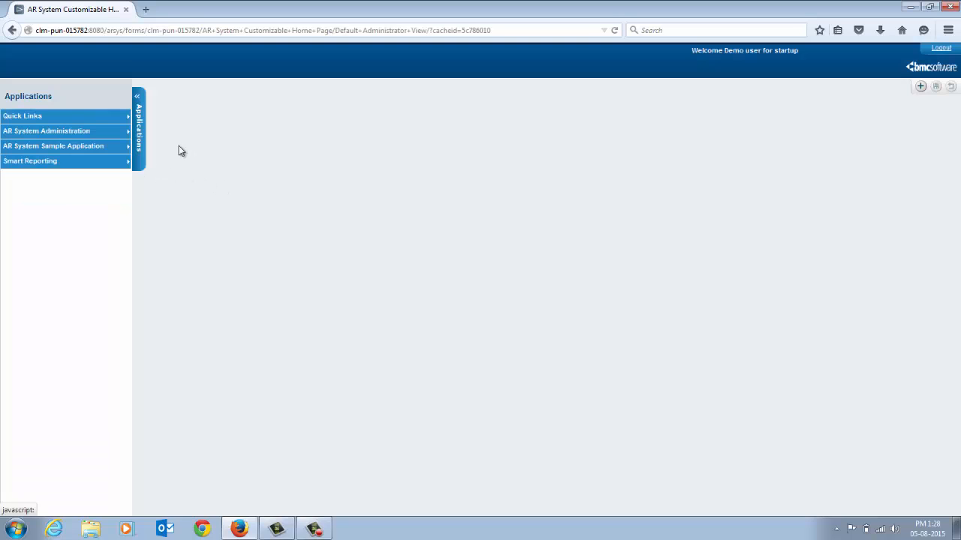
- Launch the AR System Deployment Management Console from AR System Administration
left_click(46, 131)
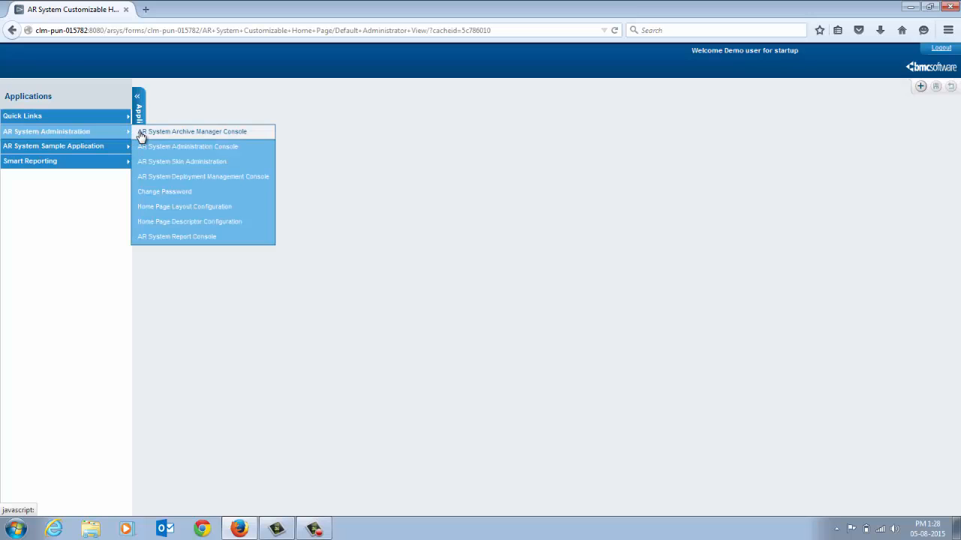
left_click(203, 177)
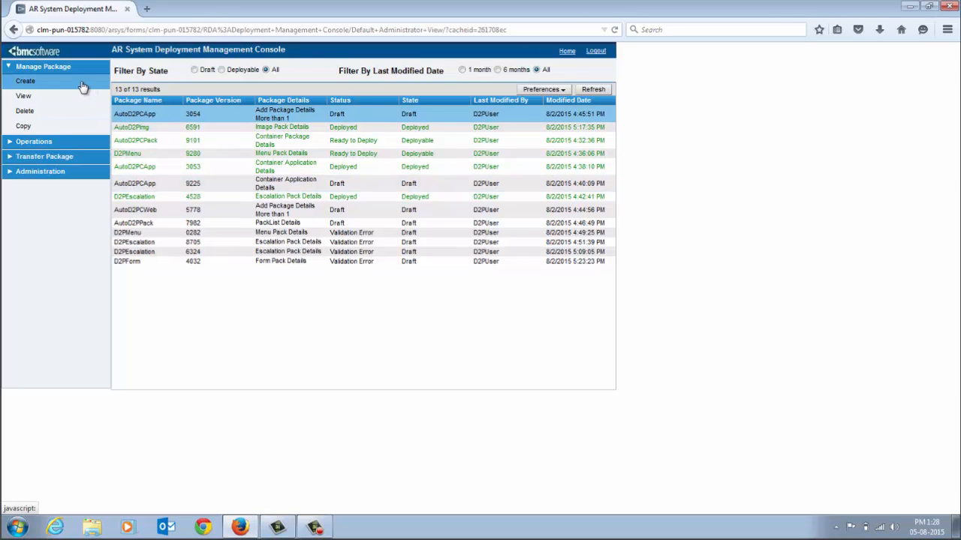
- Create a new deployment package named 'Package 1', version 1, details 'Package 1'
left_click(24, 81)
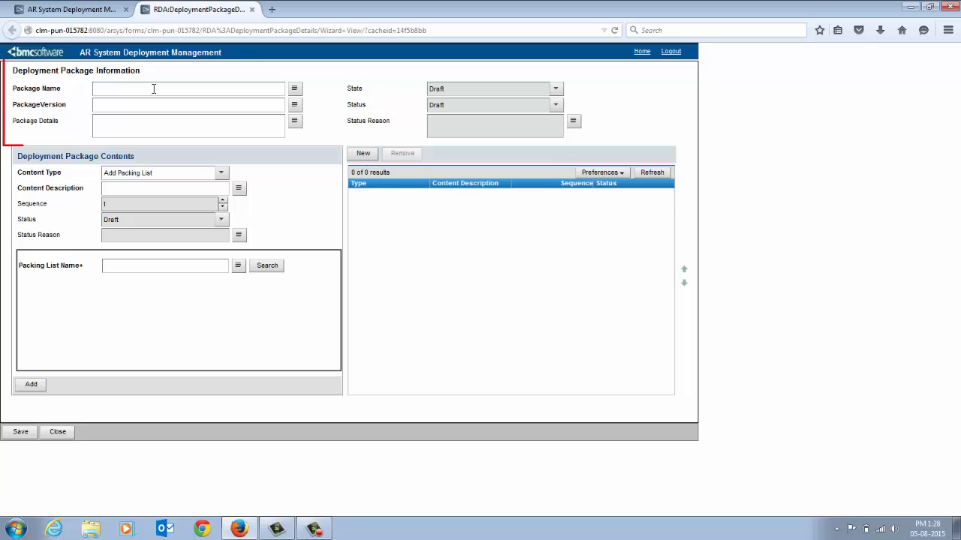
type("Package 1")
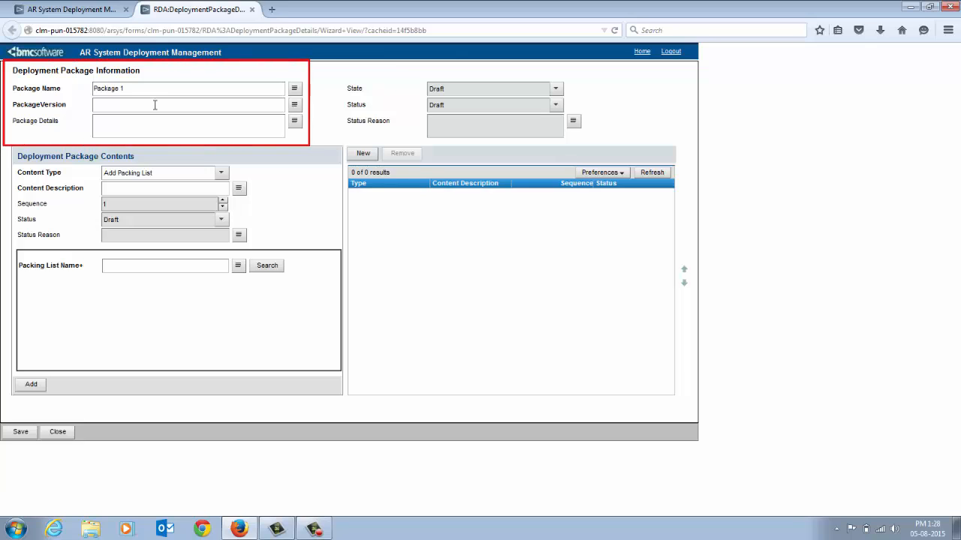
type("Package 1")
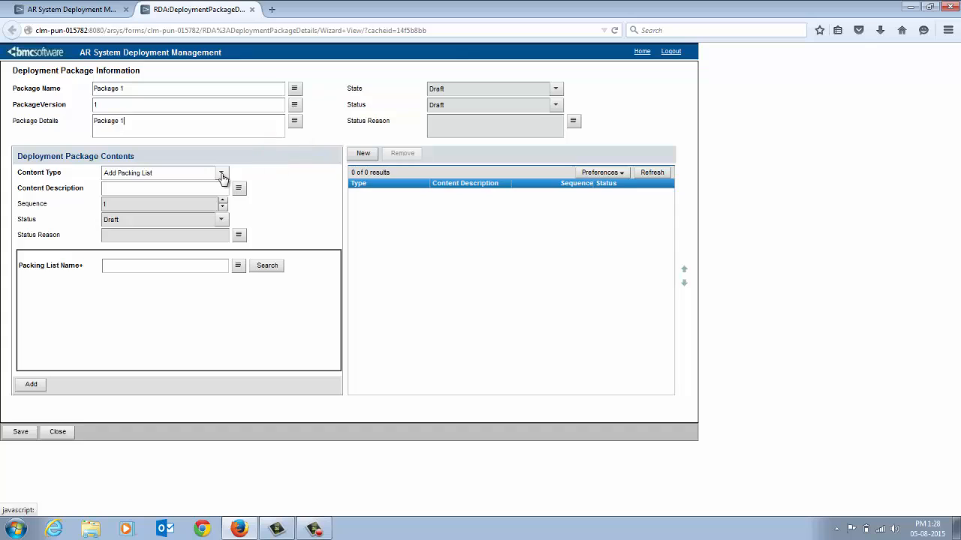
- Set the content type to Add Definition with description 'This includes a form'
left_click(222, 173)
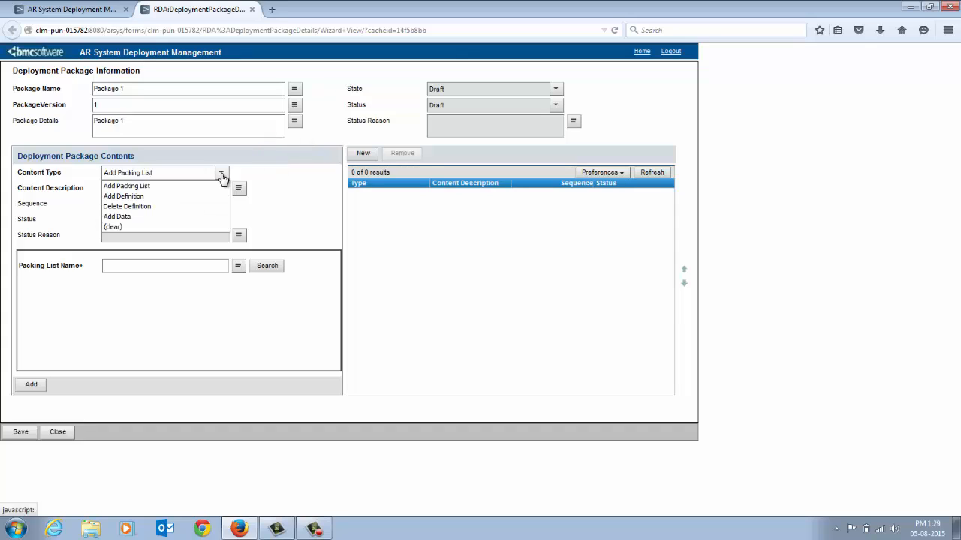
mouse_move(127, 207)
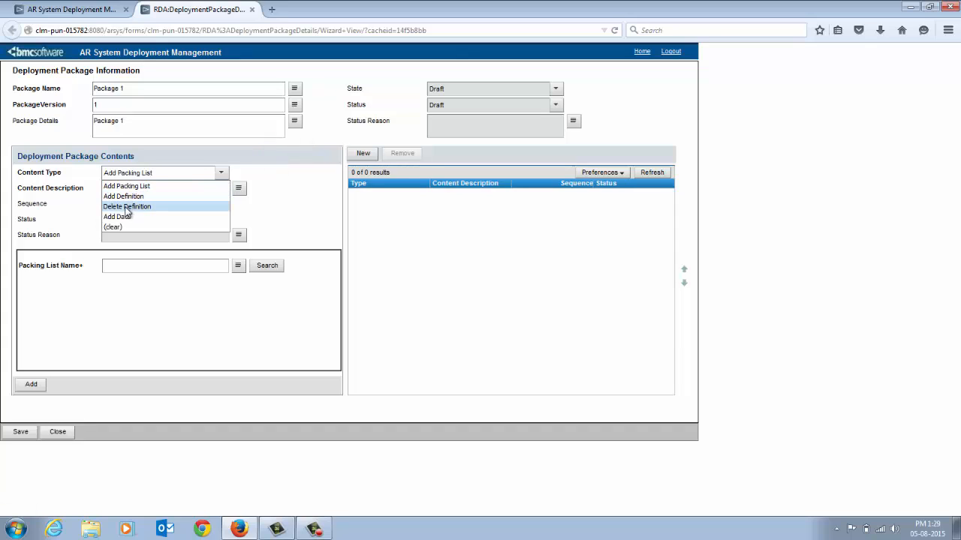
mouse_move(123, 195)
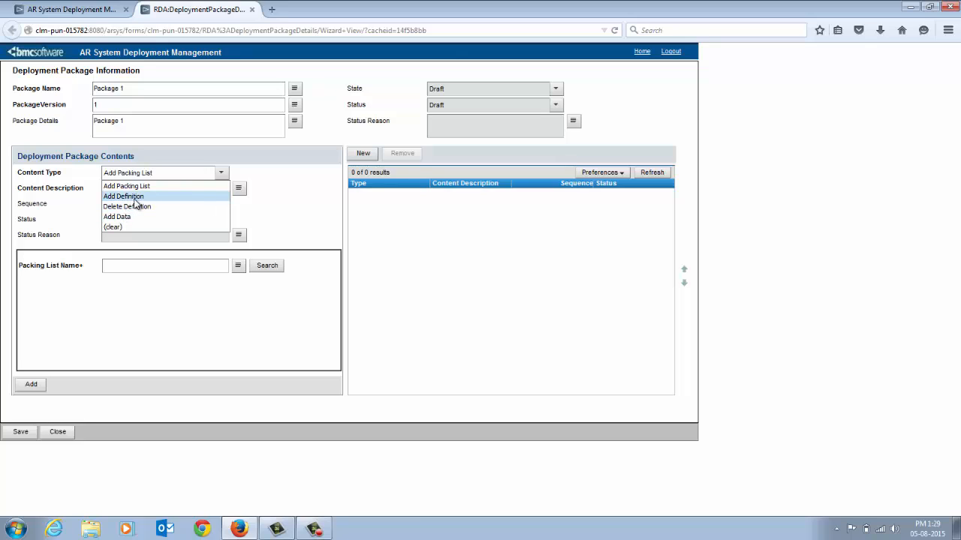
mouse_move(163, 204)
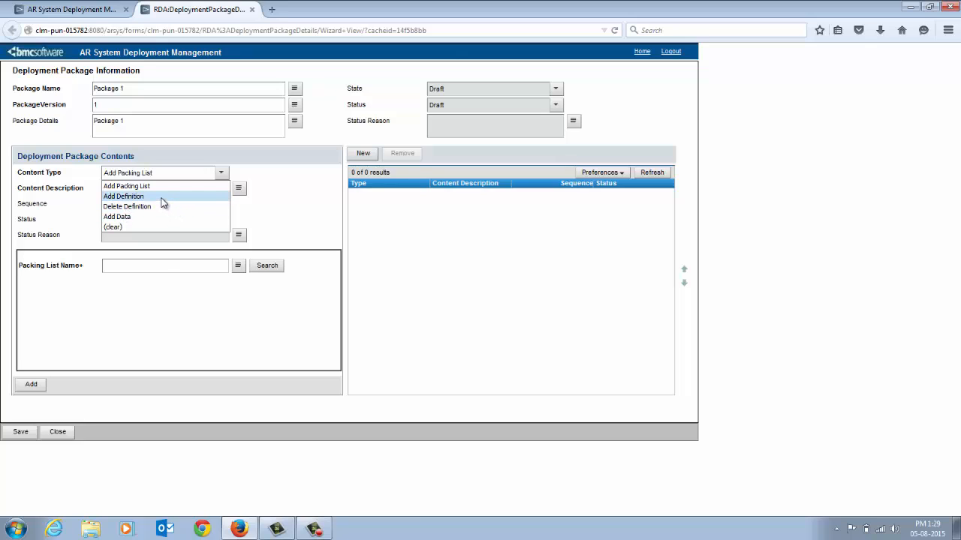
left_click(123, 195)
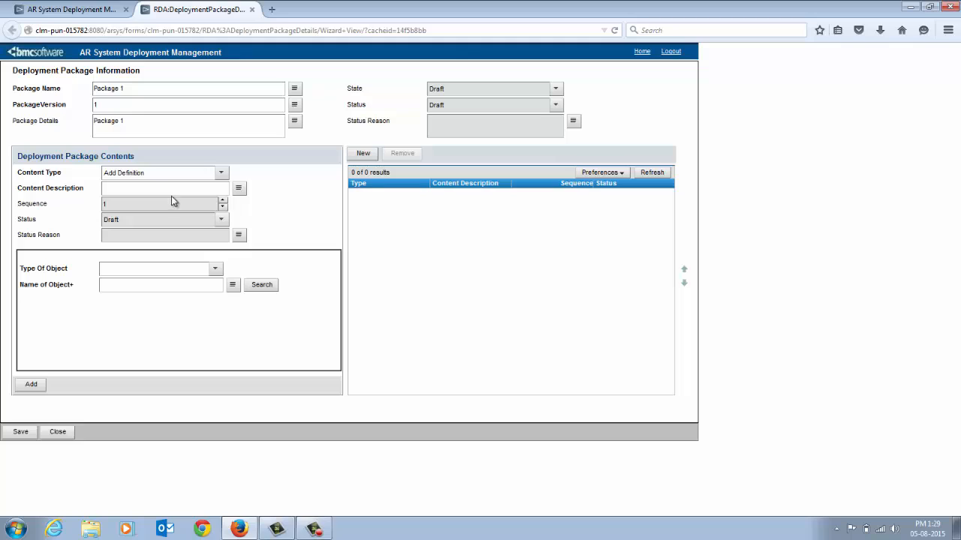
left_click(150, 188)
type("This includes a f")
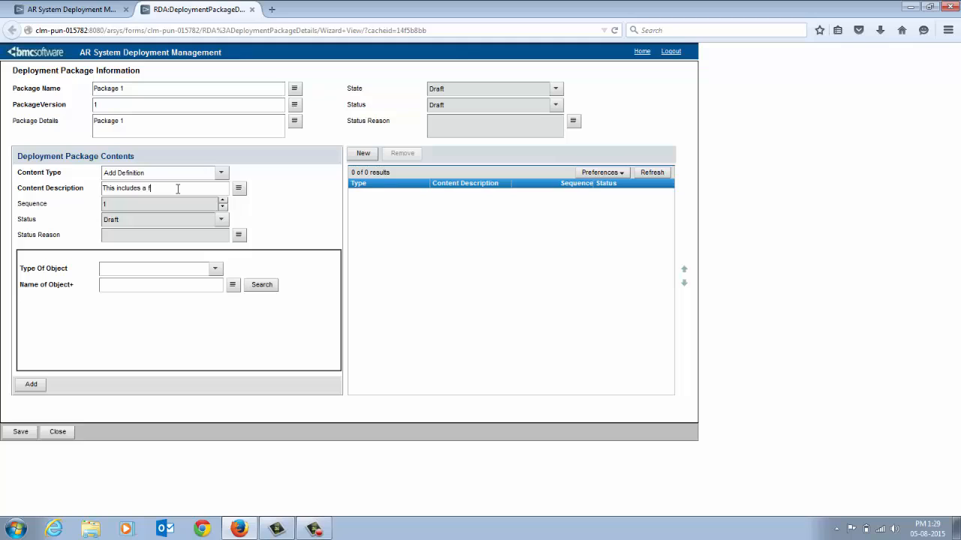
type("orm")
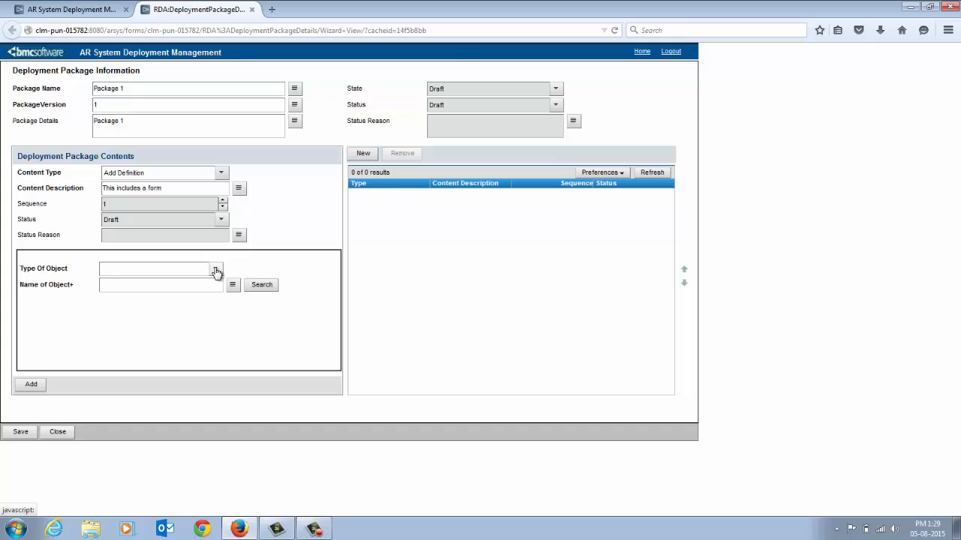
- Choose object type Form, select the AutoD2P form and add it to the package contents
left_click(216, 269)
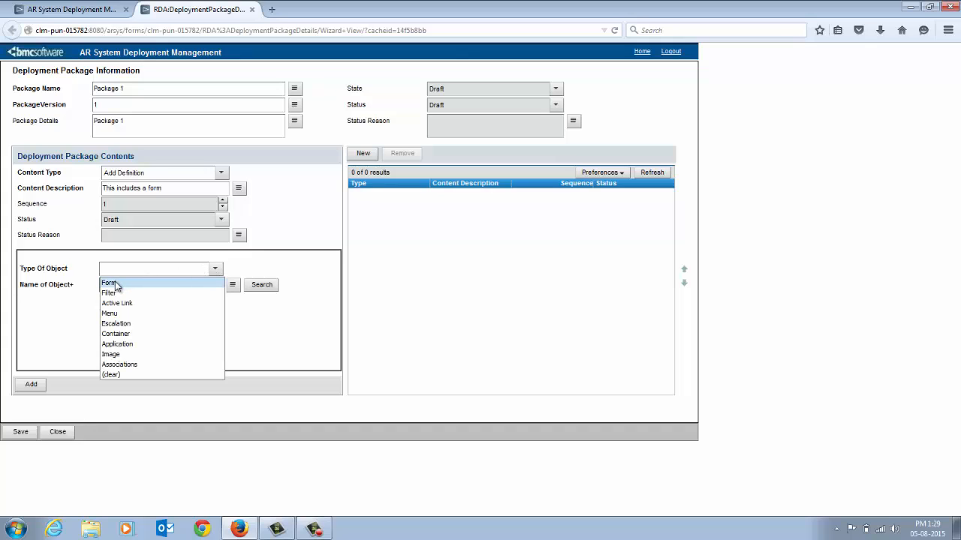
mouse_move(117, 304)
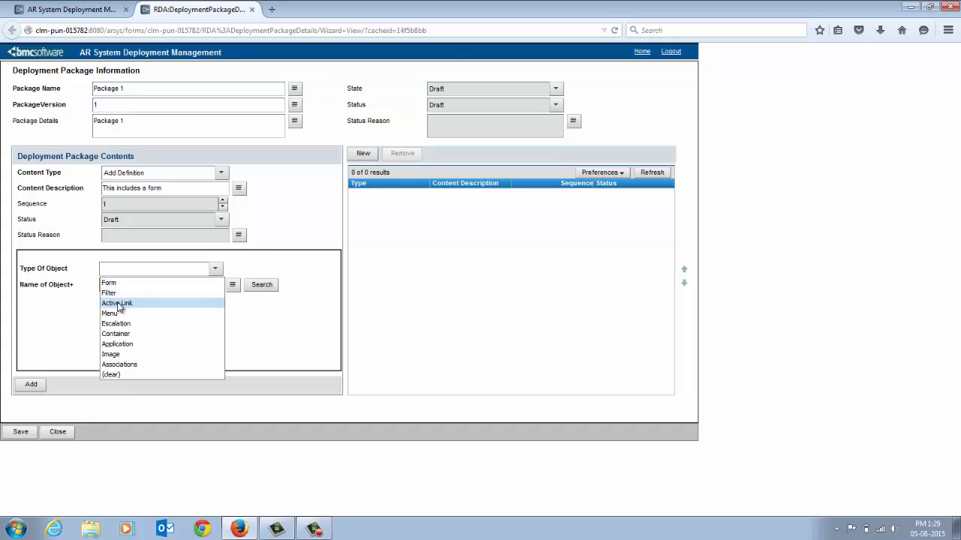
mouse_move(115, 324)
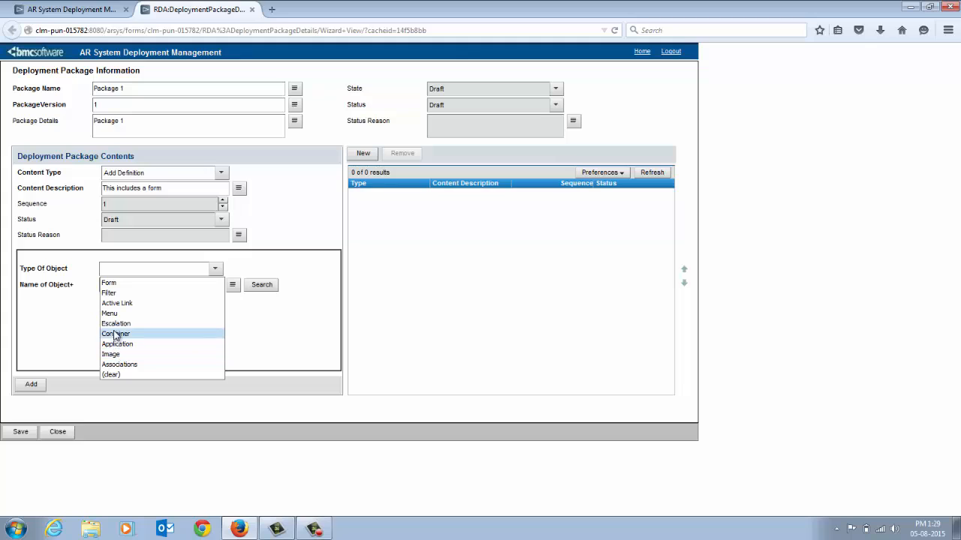
left_click(108, 282)
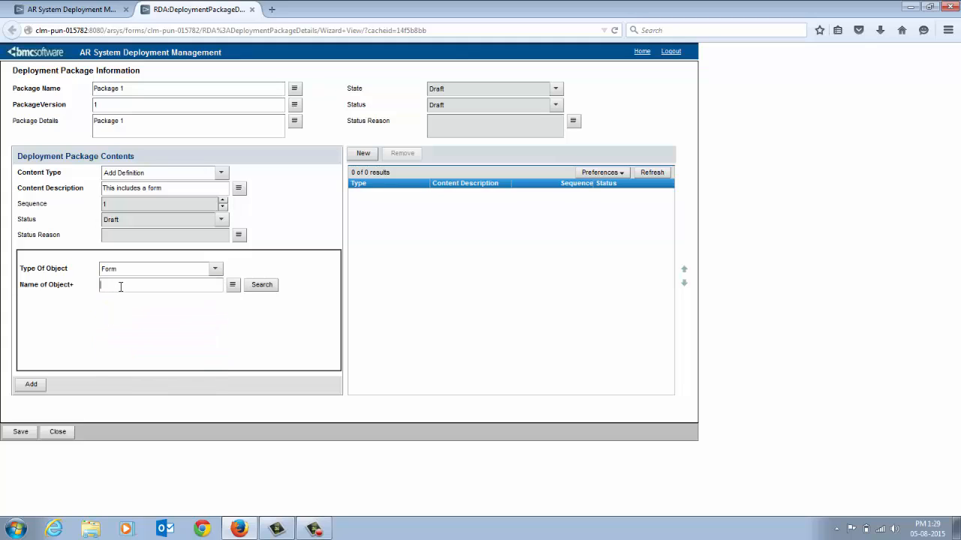
left_click(261, 285)
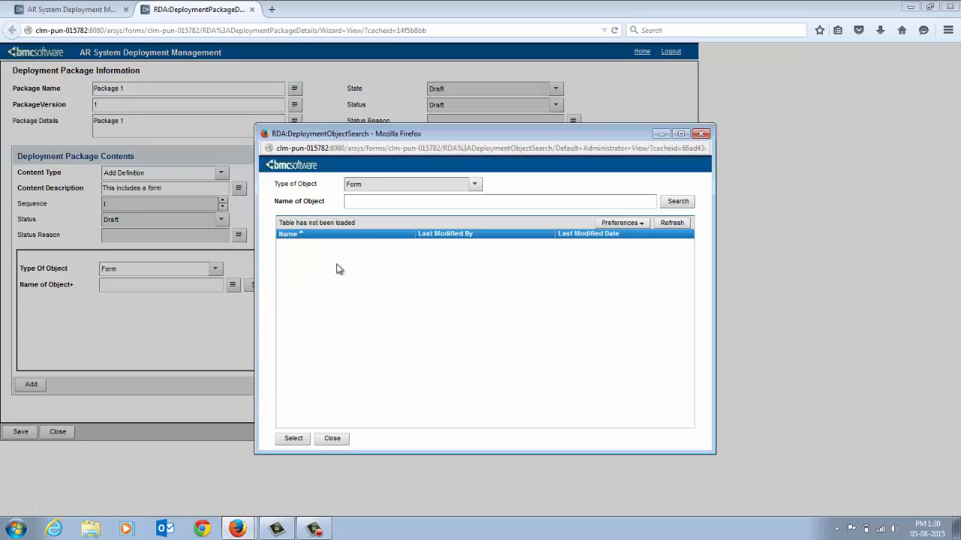
left_click(675, 201)
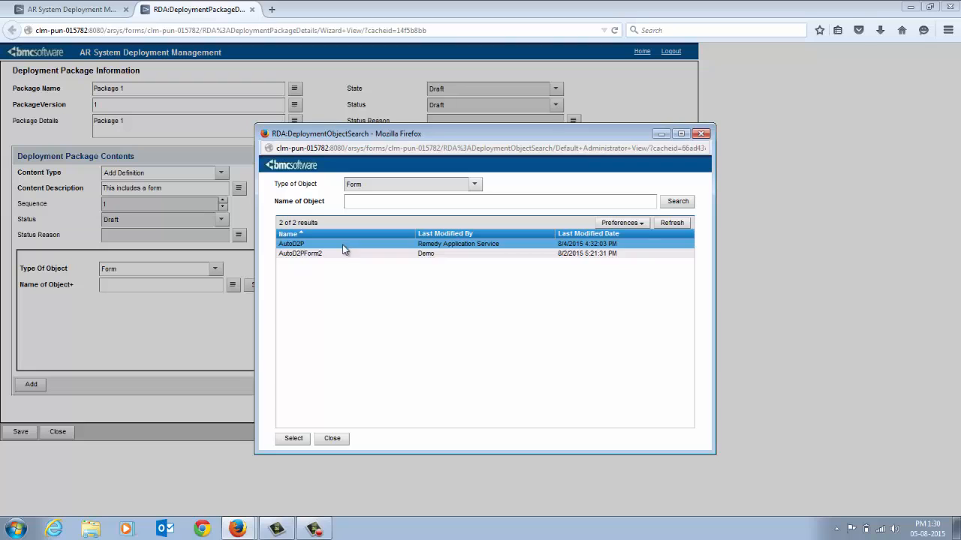
left_click(293, 438)
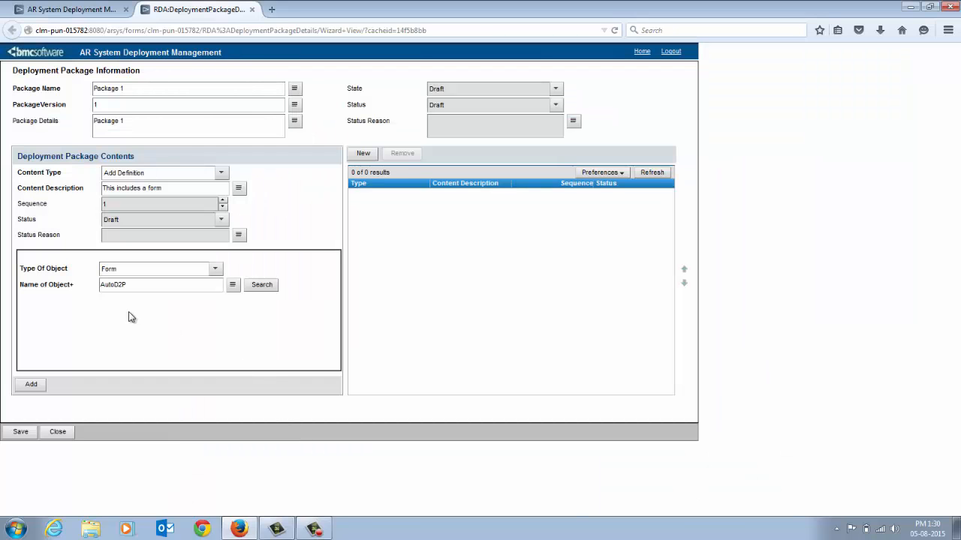
left_click(30, 384)
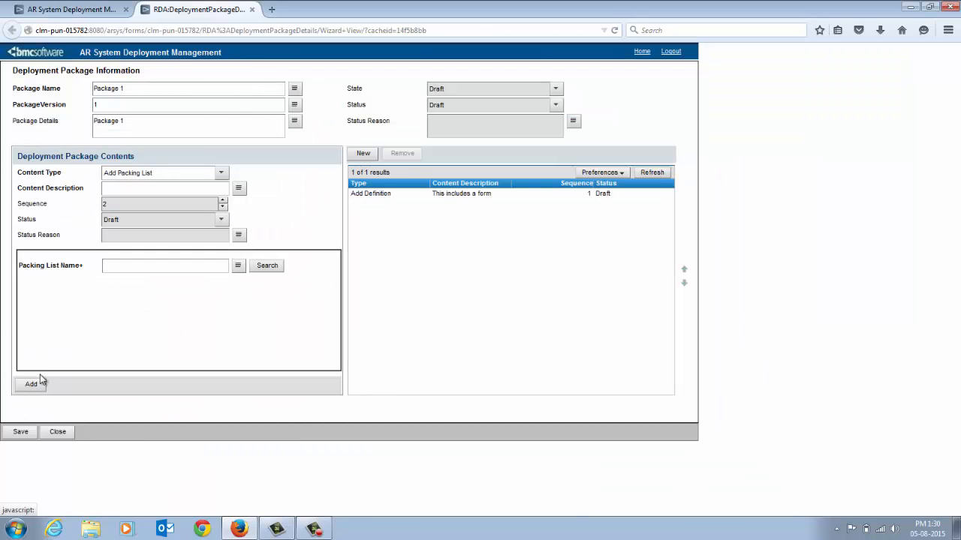
mouse_move(81, 365)
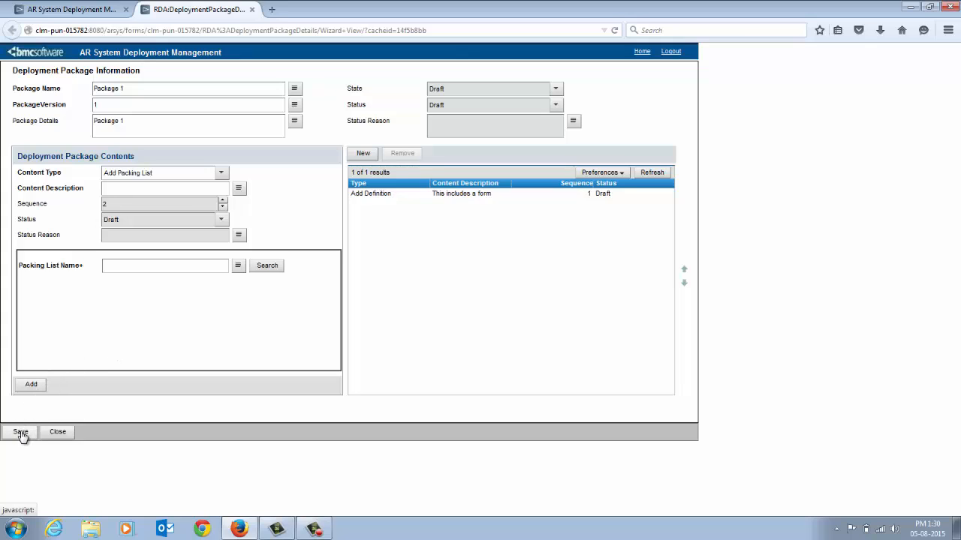
- Save Package 1 as a Draft package and dismiss the confirmation note
left_click(21, 433)
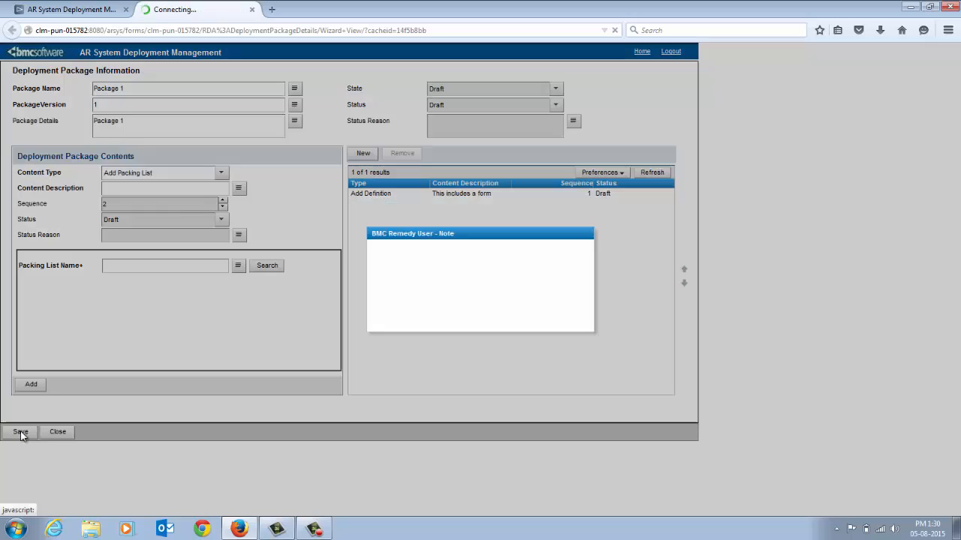
left_click(21, 432)
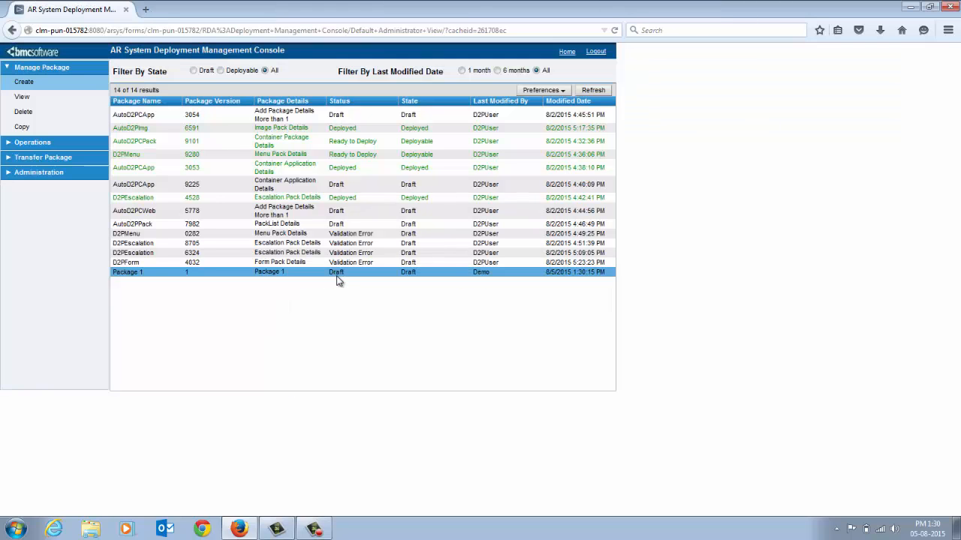
mouse_move(327, 277)
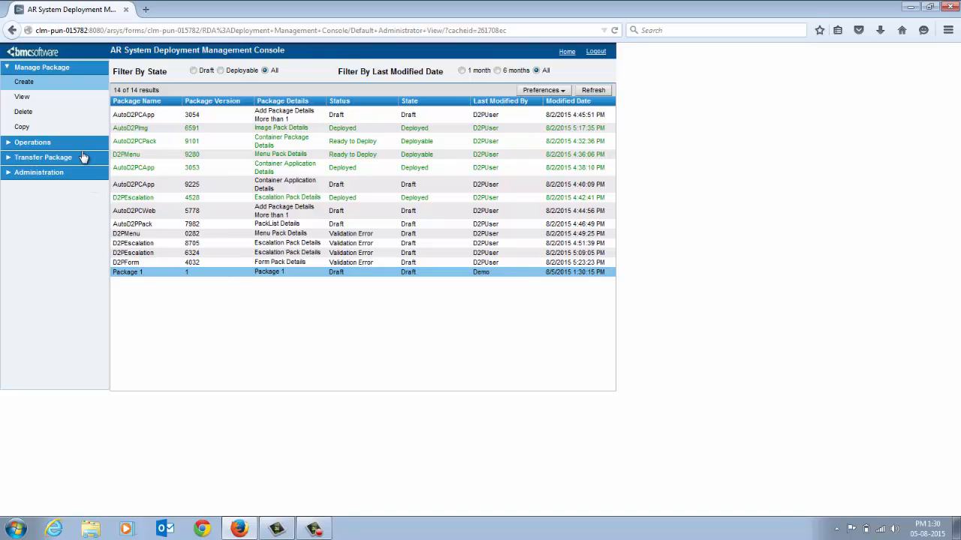
- Build Package 1 from the Operations panel so it goes to Build Pending
left_click(33, 142)
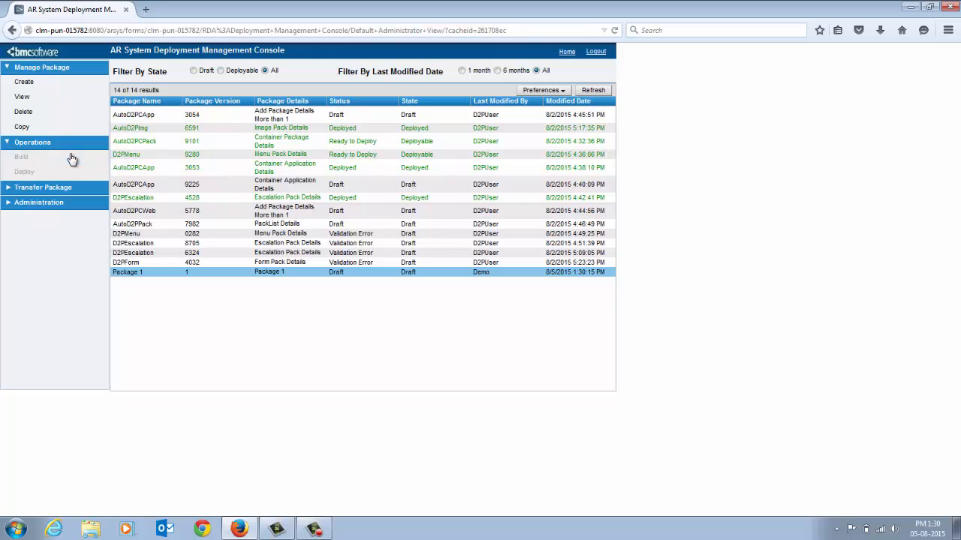
left_click(21, 157)
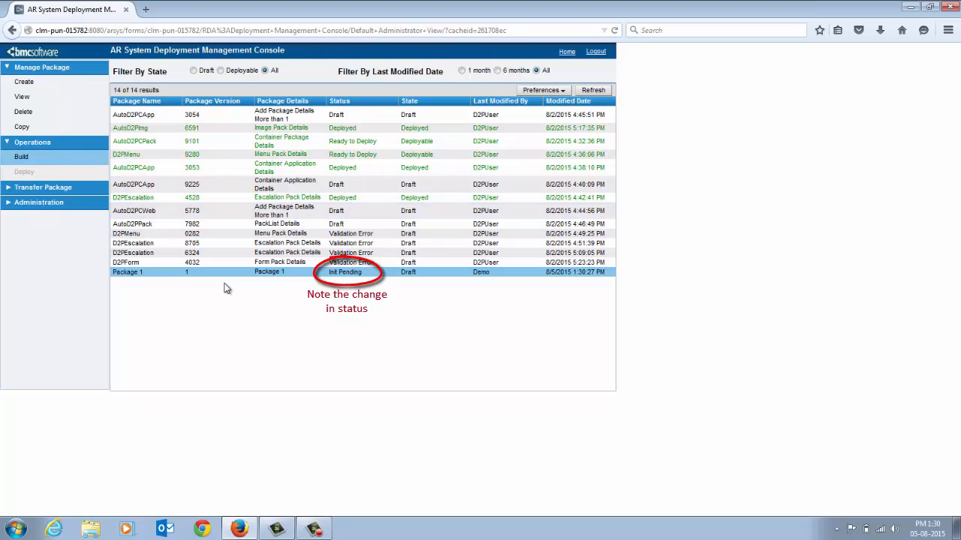
mouse_move(249, 317)
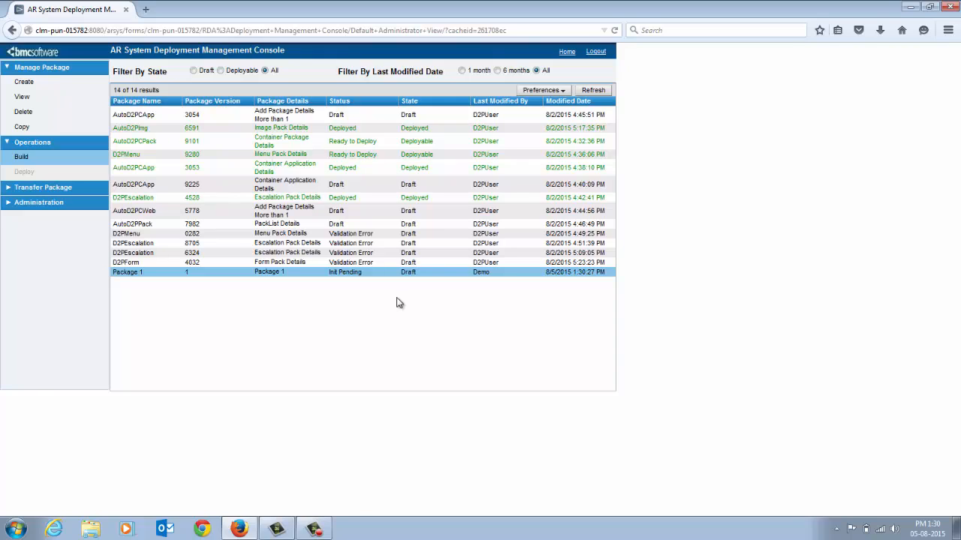
mouse_move(634, 123)
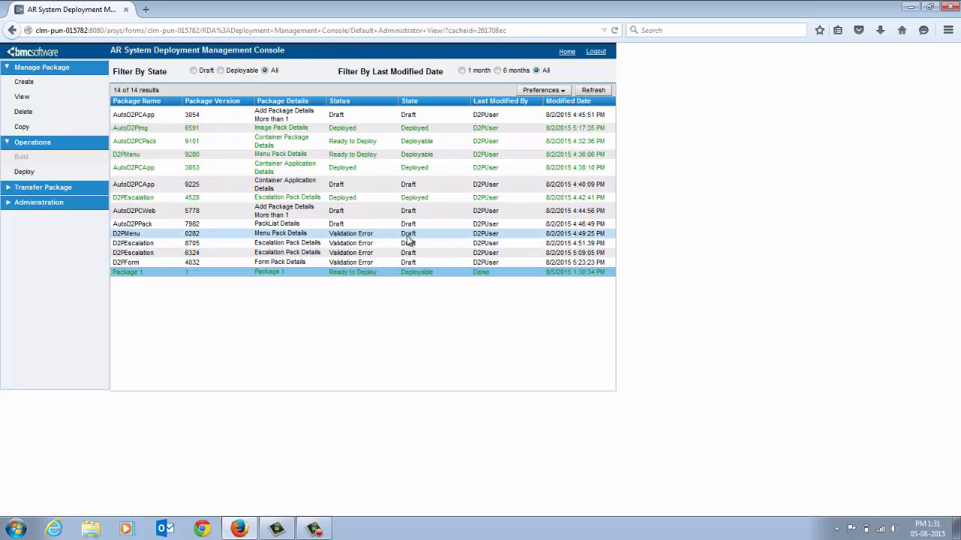
mouse_move(60, 203)
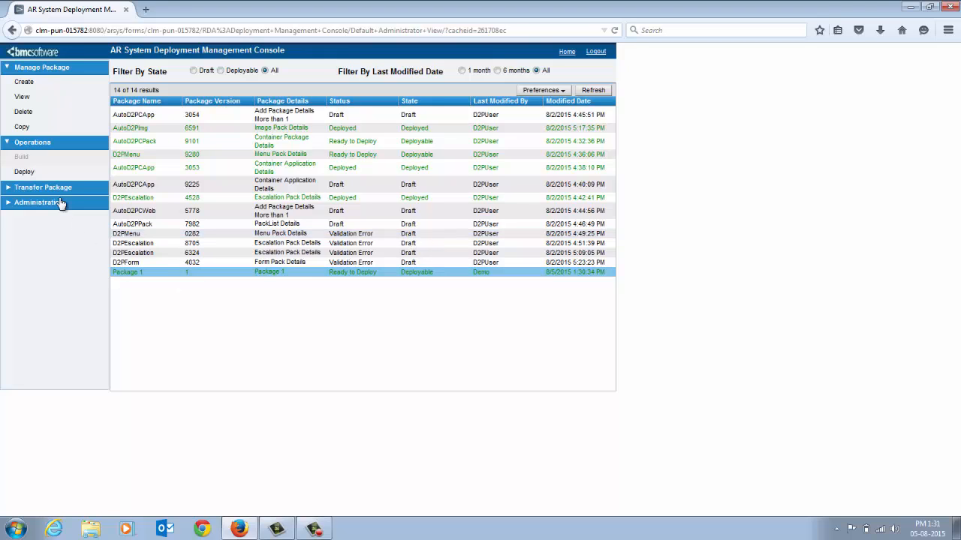
- Export Package 1 and save it as Package1_1.zip
left_click(43, 186)
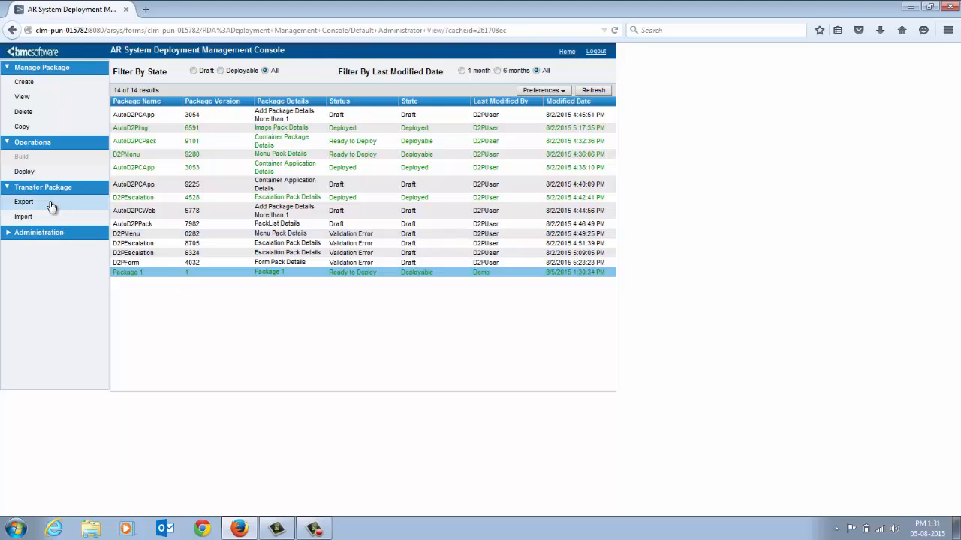
left_click(24, 201)
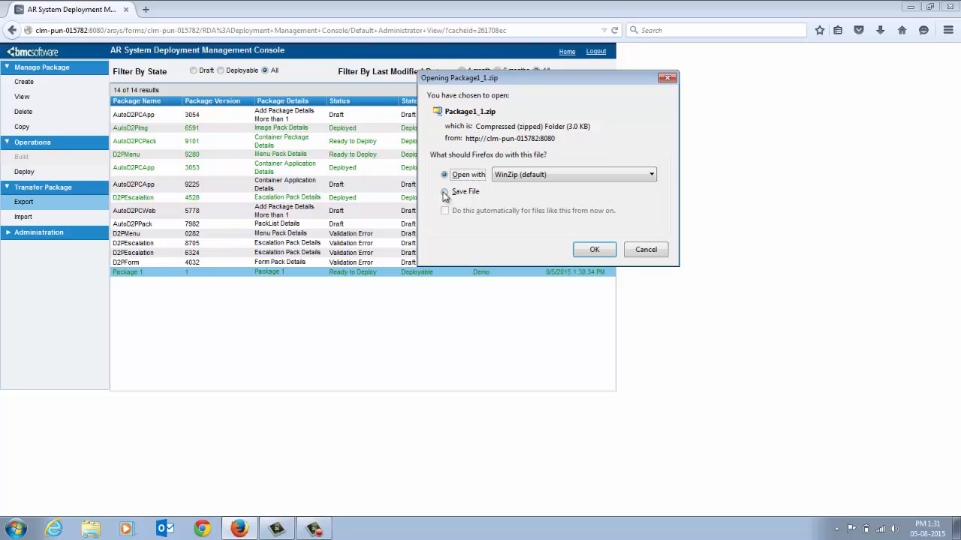
left_click(645, 249)
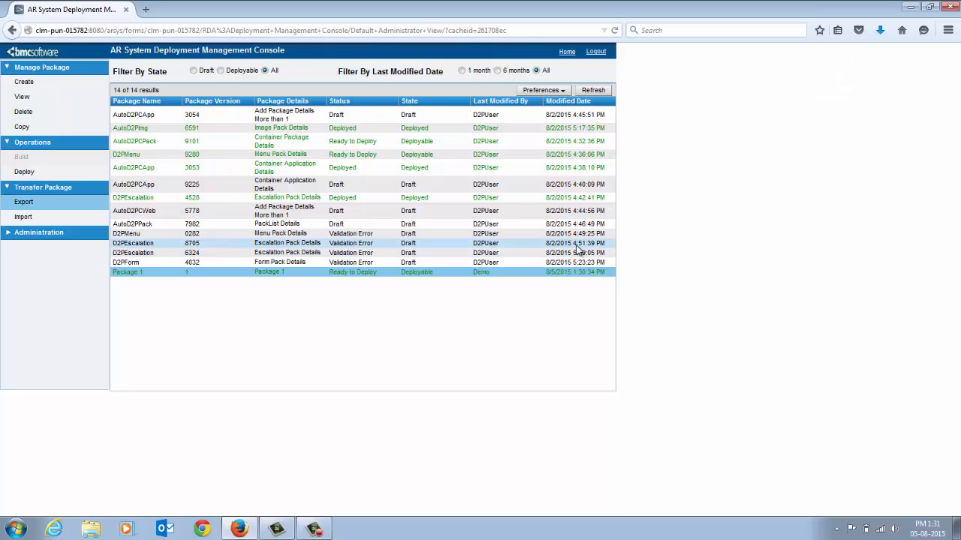
mouse_move(495, 282)
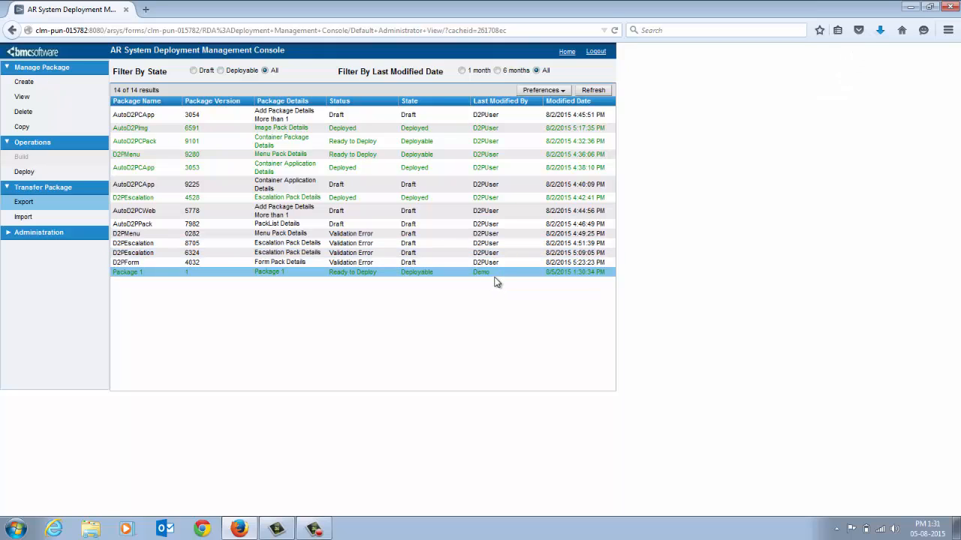
mouse_move(658, 144)
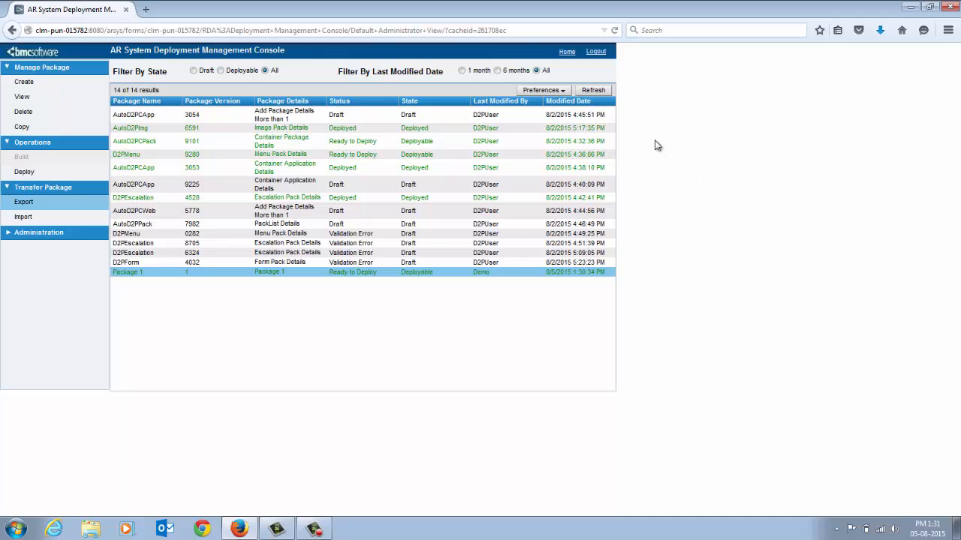
- Deploy Package 1 on the target server so status and state read Deployed
left_click(32, 141)
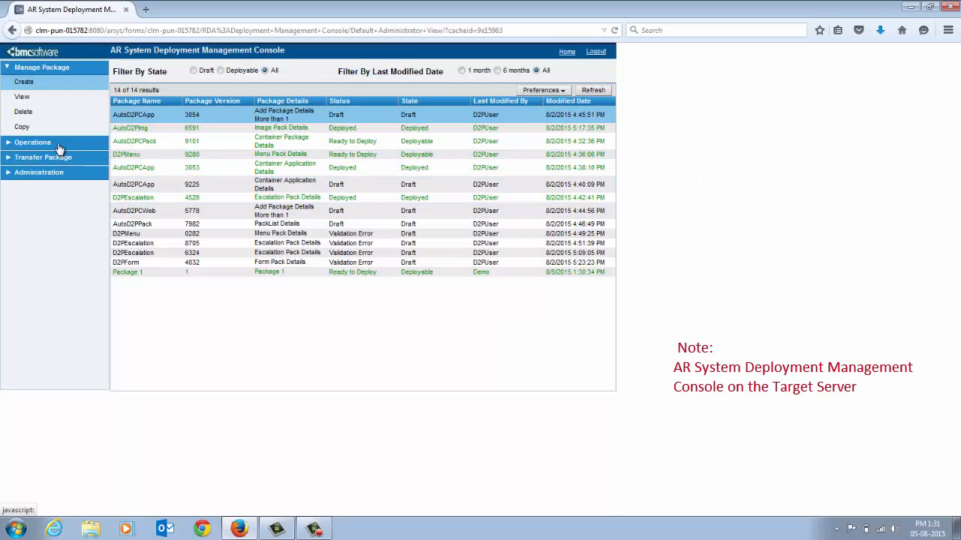
left_click(43, 157)
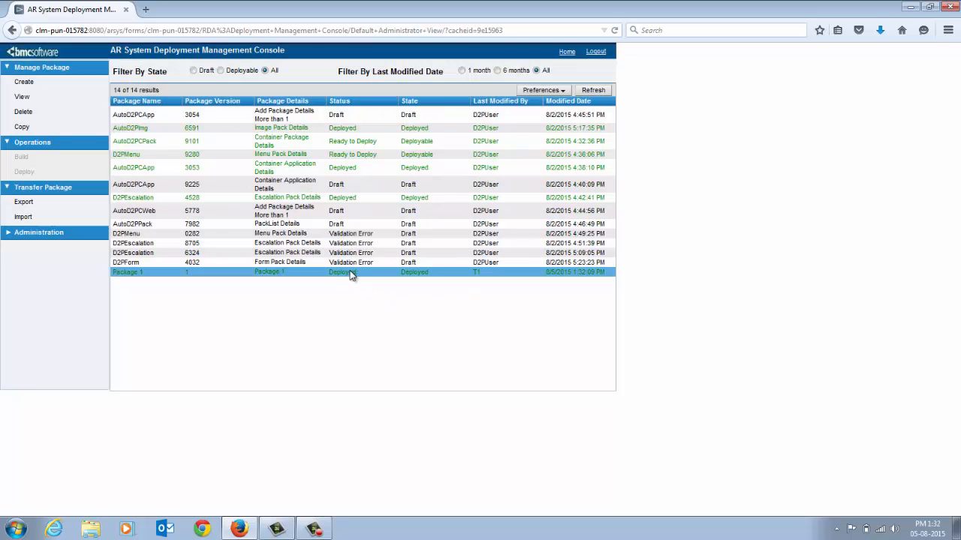
mouse_move(421, 278)
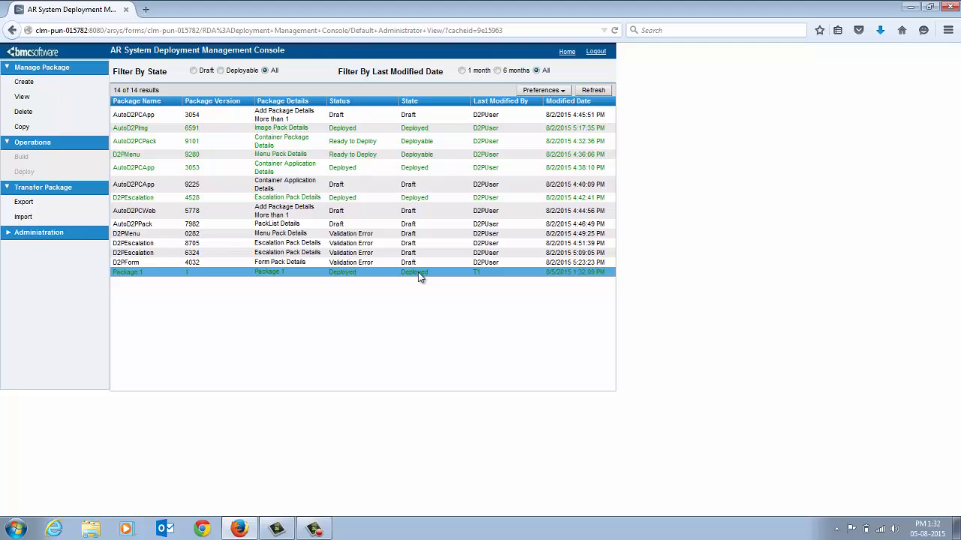